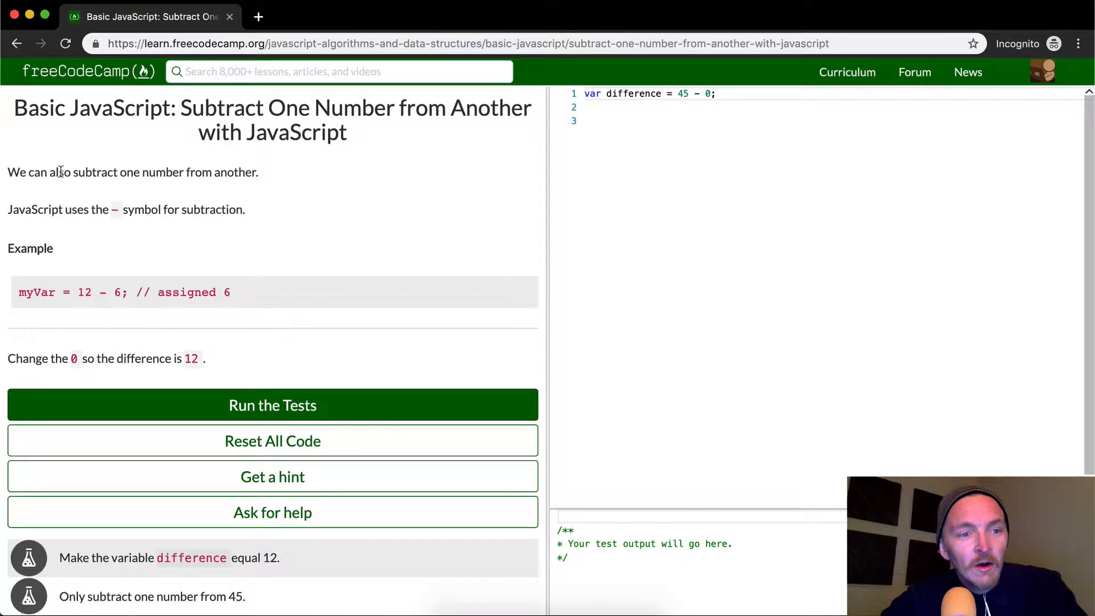
{"action": "mouse_move", "coordinate": [65, 210]}
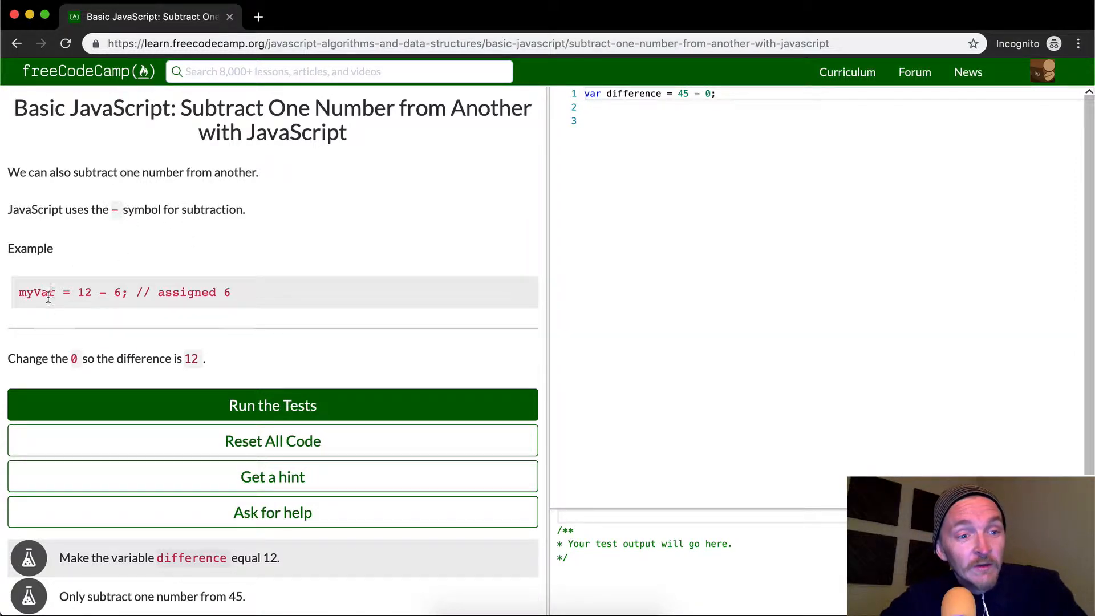
{"action": "mouse_move", "coordinate": [332, 297]}
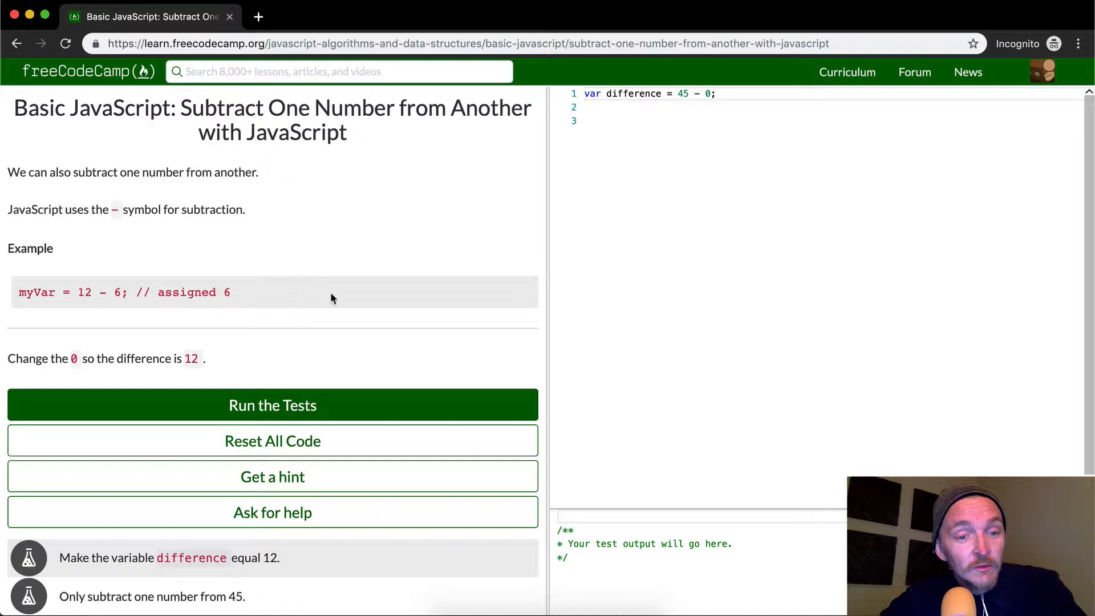
{"action": "mouse_move", "coordinate": [100, 378]}
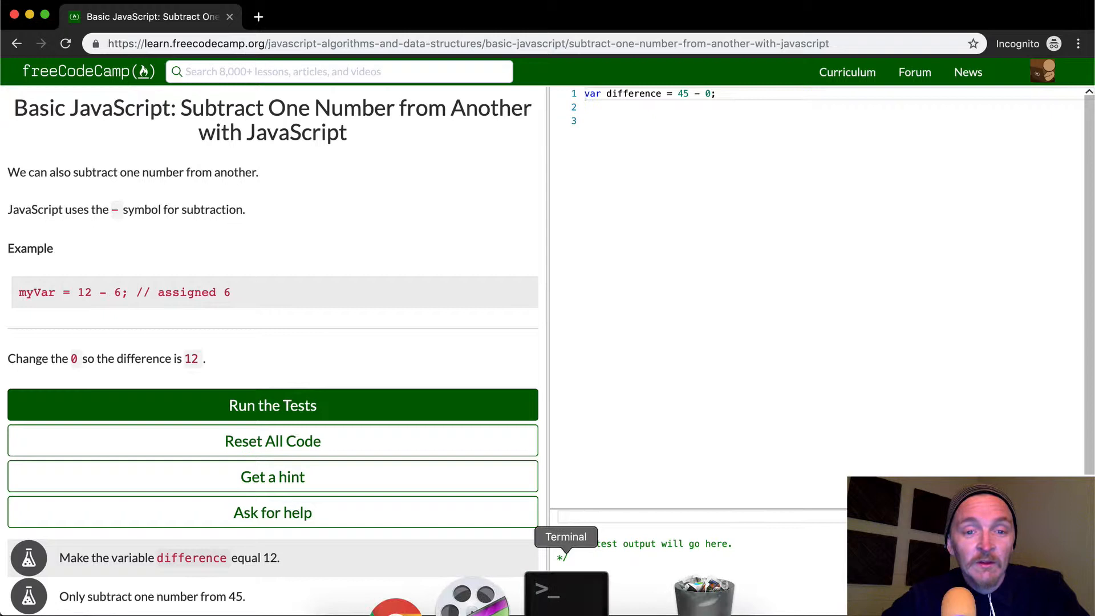
Bring the node REPL Terminal session to the front and start a subtraction with 12-.
{"action": "left_click", "coordinate": [563, 593]}
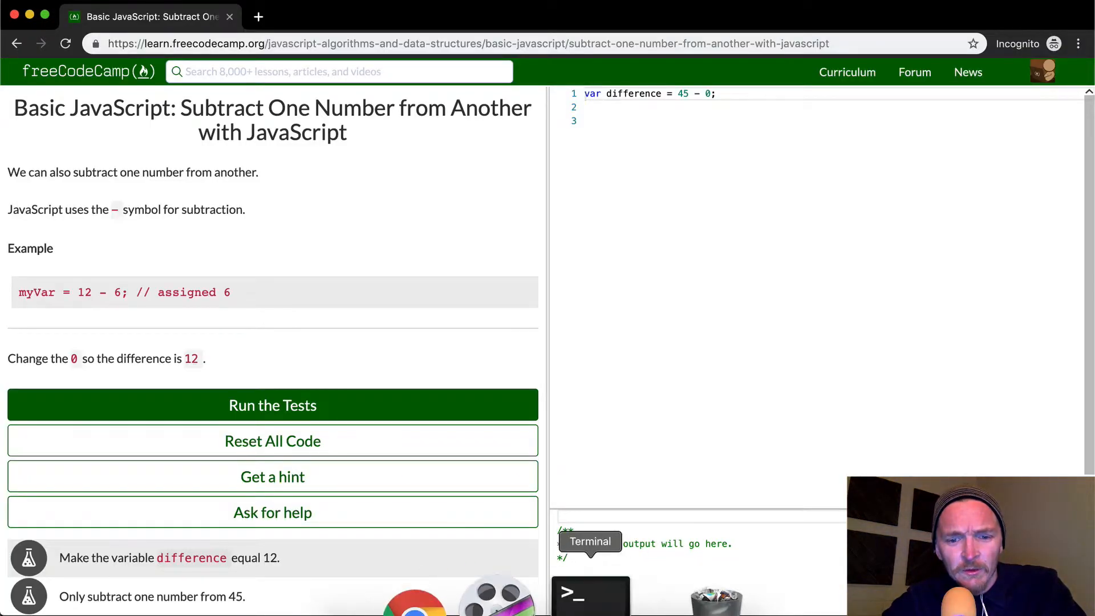
{"action": "left_click", "coordinate": [590, 596]}
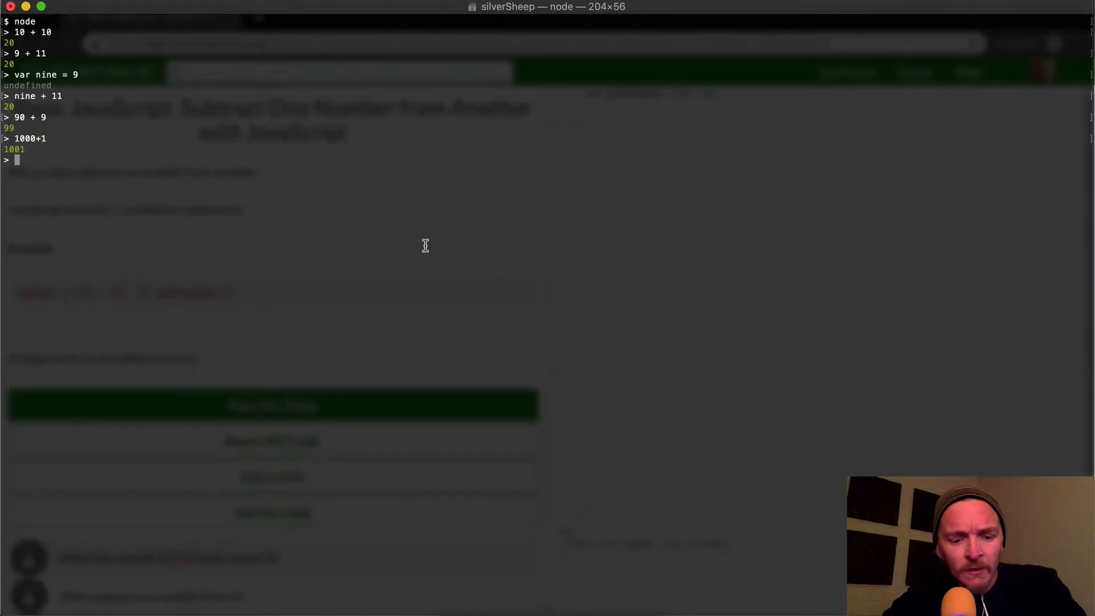
{"action": "type", "text": "12-"}
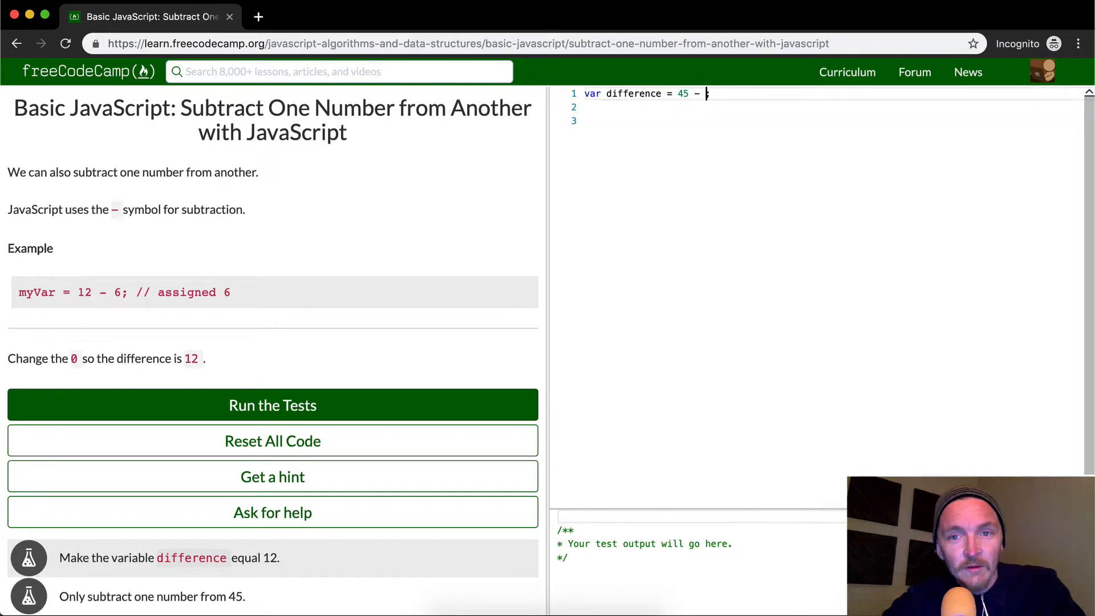
Complete the code as var difference = 45 - 33; and pass both challenge tests.
{"action": "type", "text": "33;\\"}
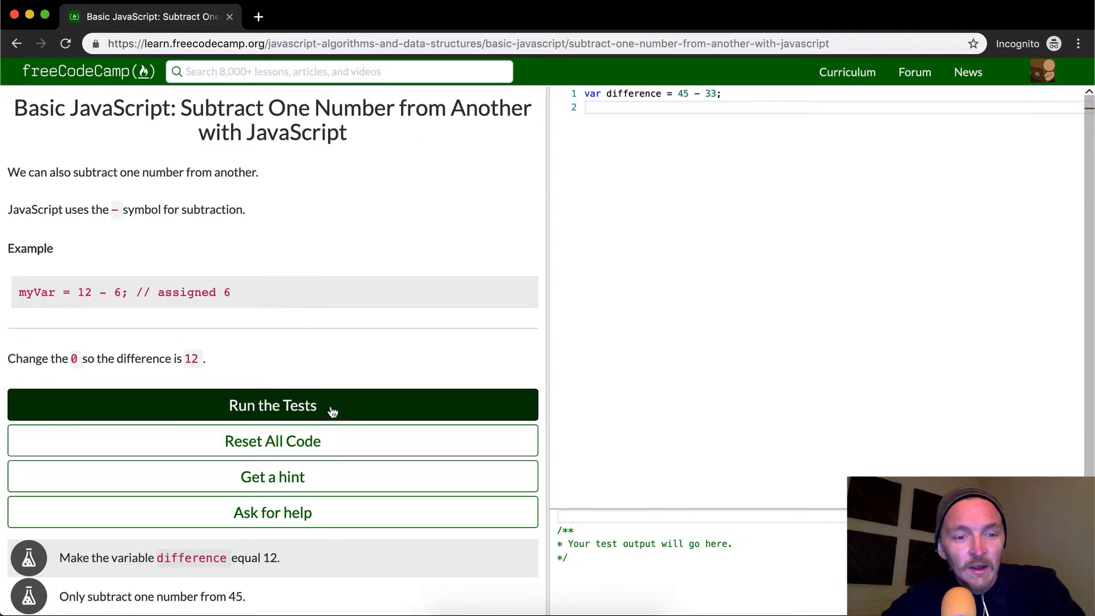
{"action": "left_click", "coordinate": [272, 405]}
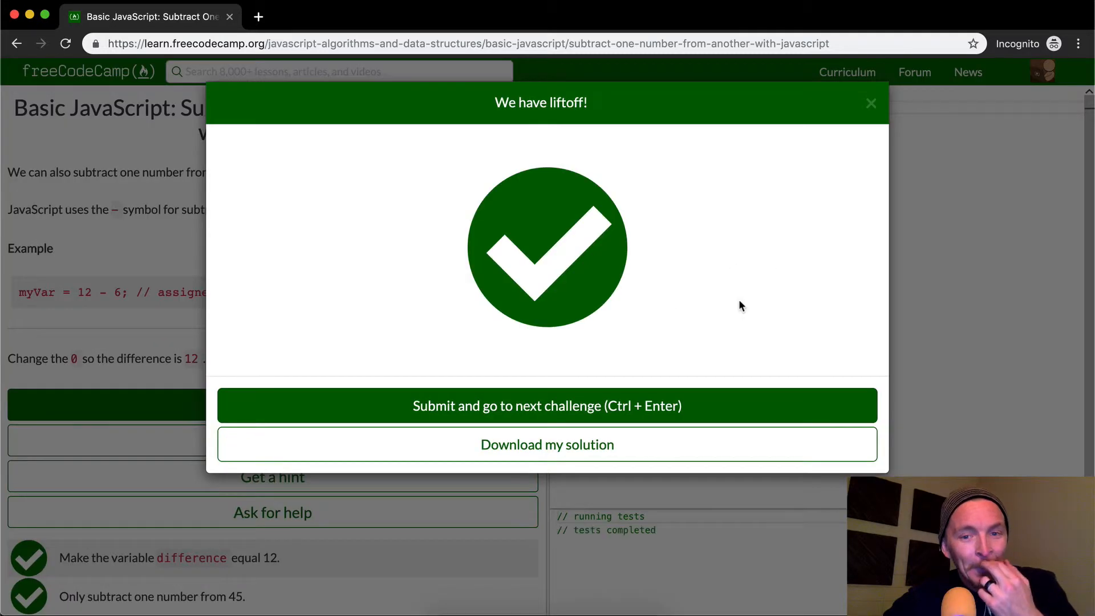
{"action": "left_click", "coordinate": [871, 104]}
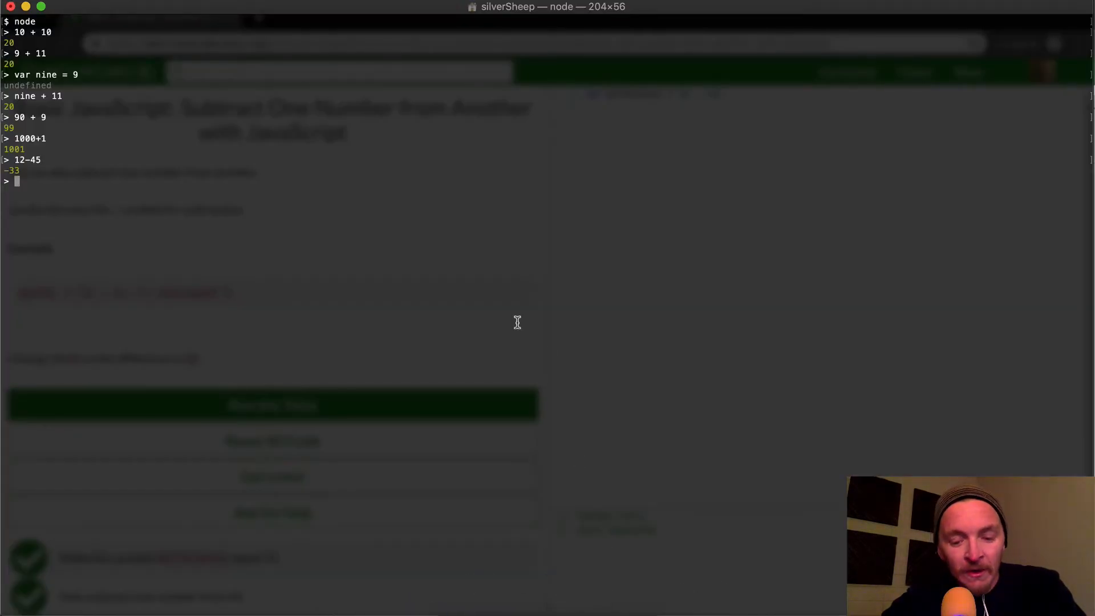
Evaluate 80-2 and 90-2 in the node REPL, giving 78 and 88.
{"action": "type", "text": "80-2"}
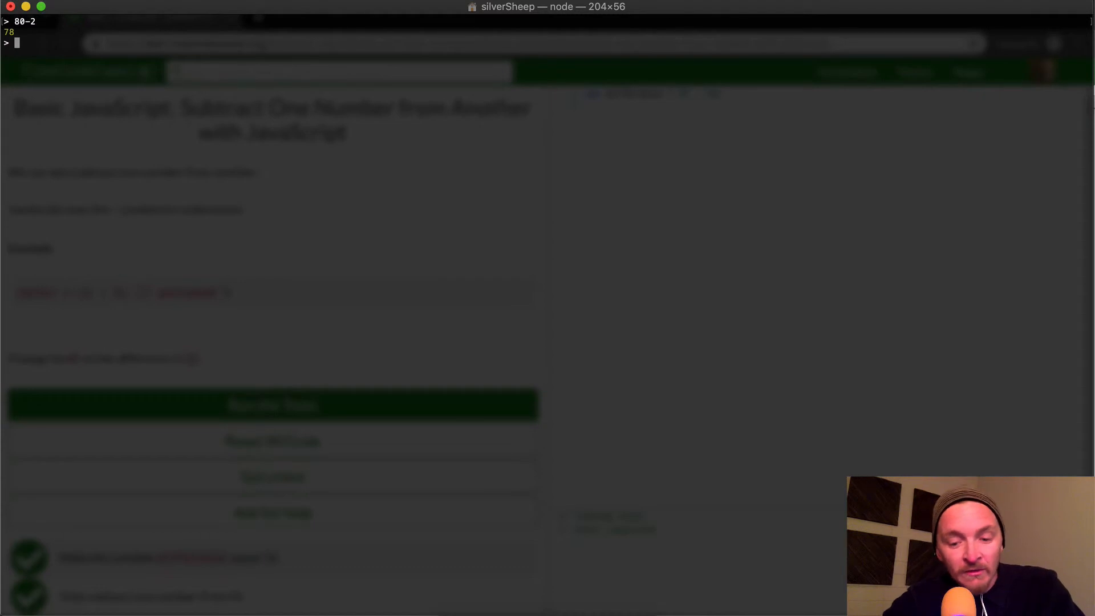
{"action": "type", "text": "90-2"}
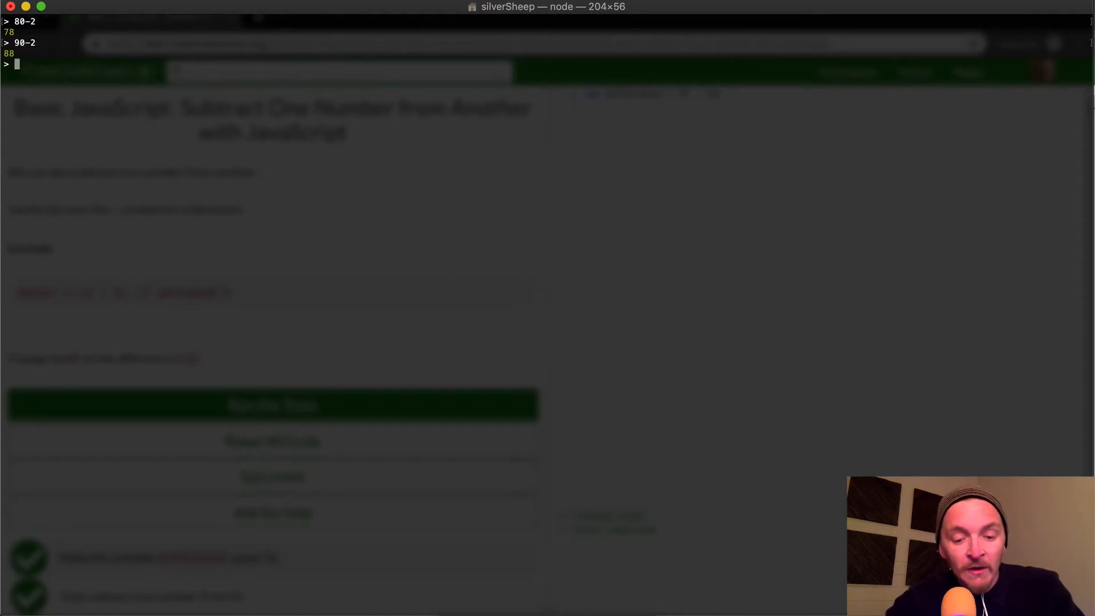